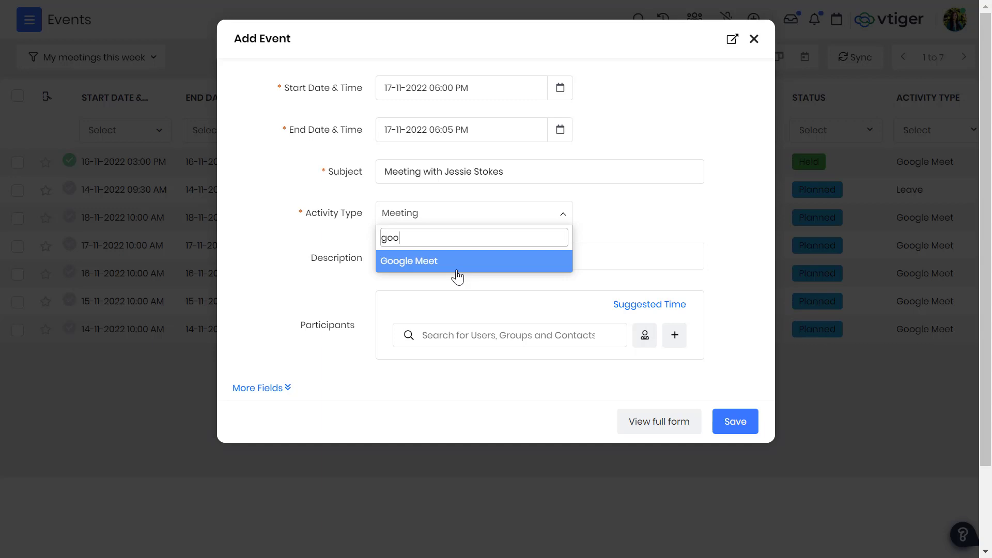
Step: Set the event's activity type to Google Meet
{"action": "left_click", "coordinate": [658, 422]}
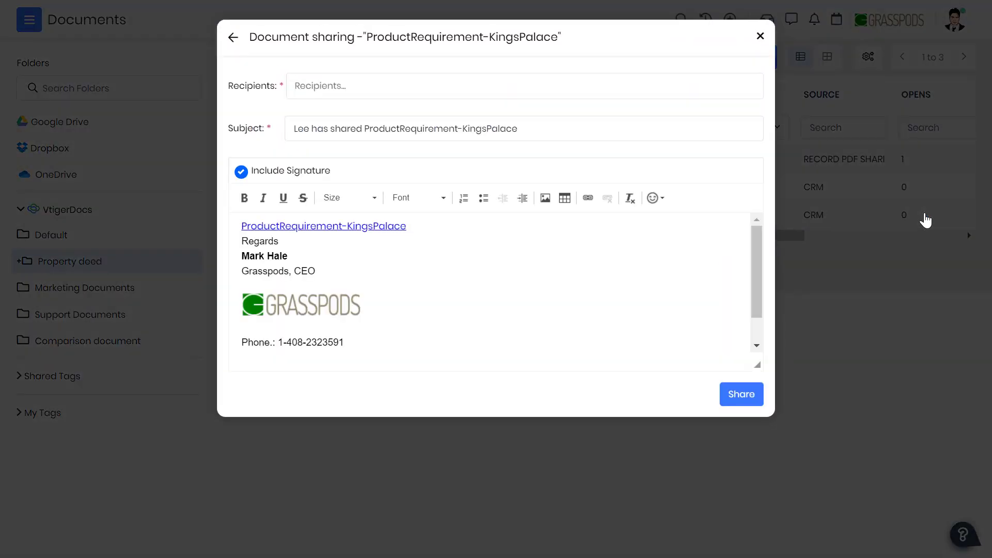
Step: Find the recipient contact by entering 'jess' in the Recipients field
{"action": "type", "text": "jess"}
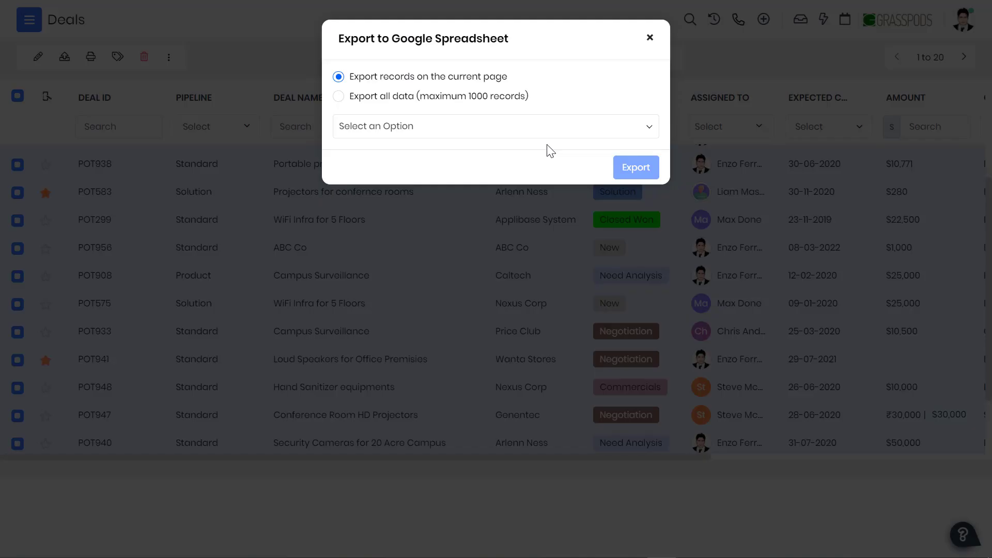
Step: Choose Create Sheet and Add Data as the Google Spreadsheet export option
{"action": "left_click", "coordinate": [495, 126]}
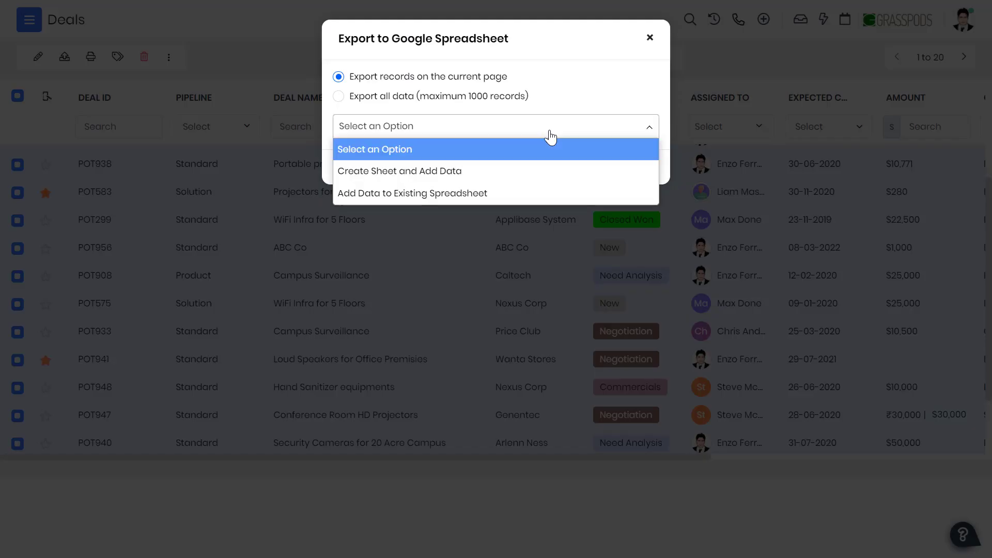
{"action": "mouse_move", "coordinate": [532, 171]}
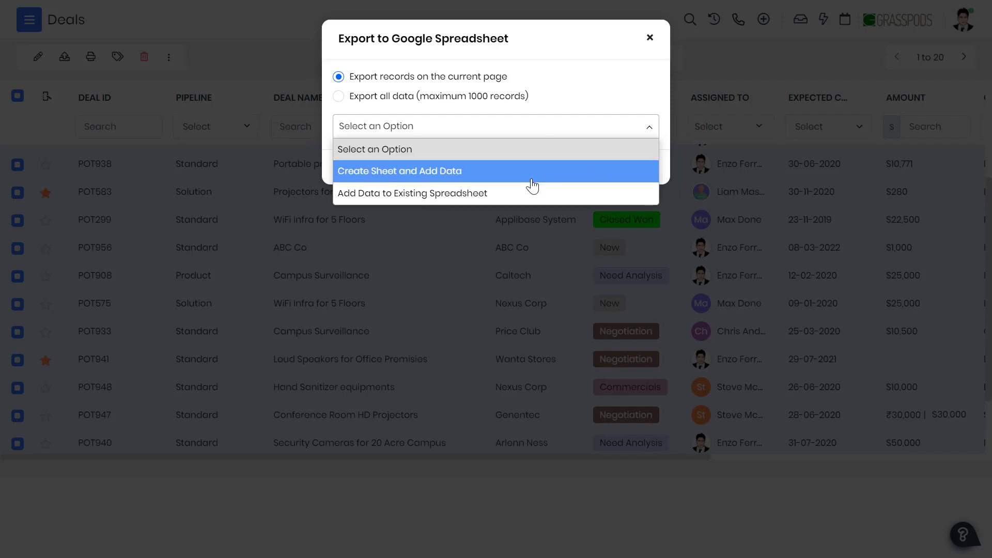
{"action": "left_click", "coordinate": [398, 171]}
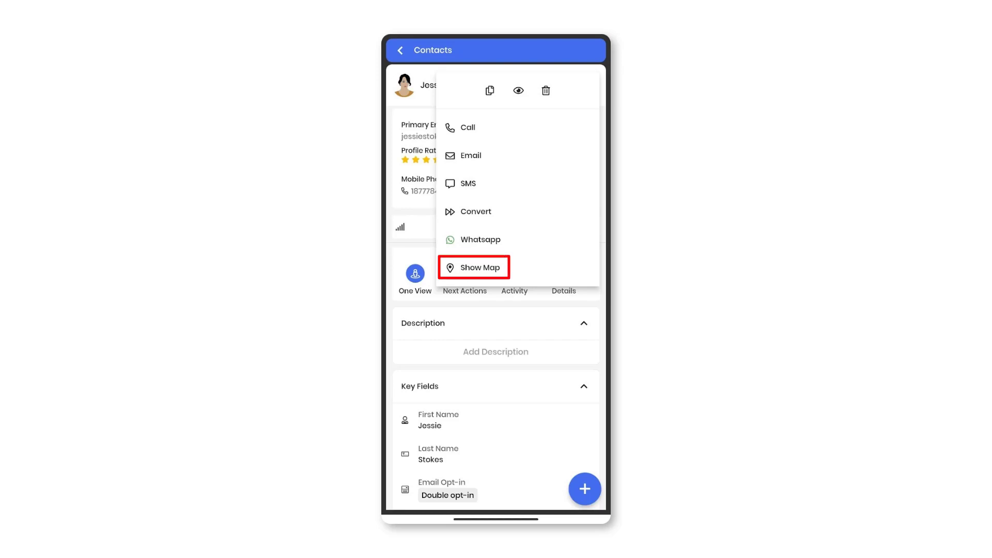
{"action": "left_click", "coordinate": [481, 267]}
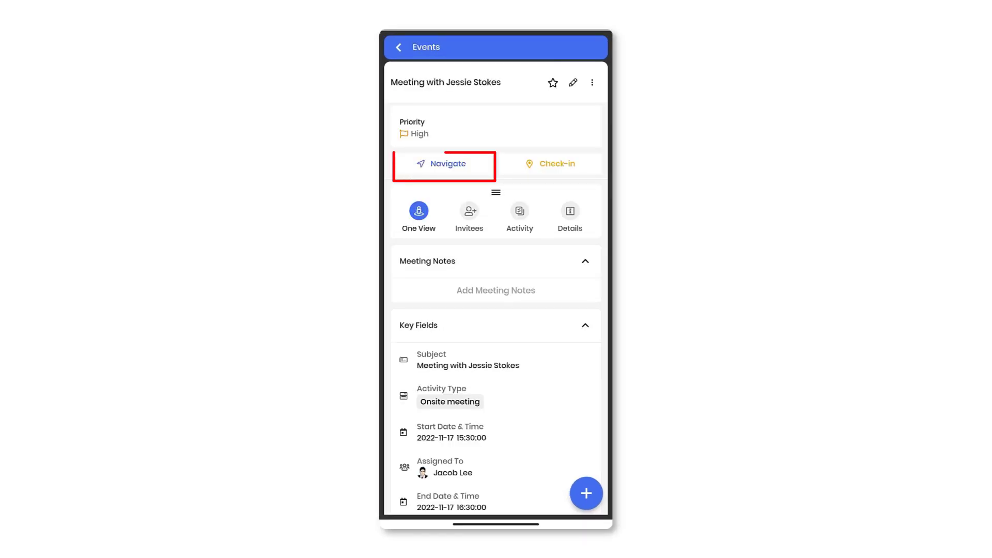